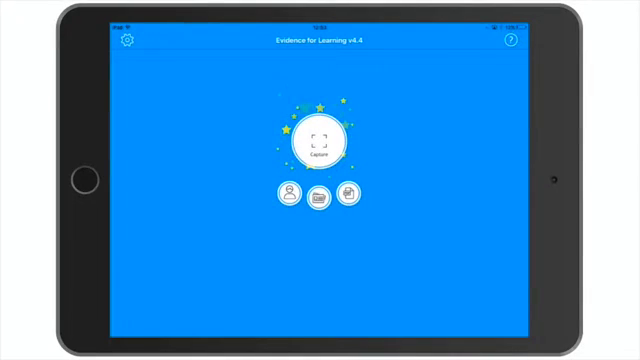
# Open the settings gear to reach Frameworks and the Lookup framework library
pyautogui.click(127, 44)
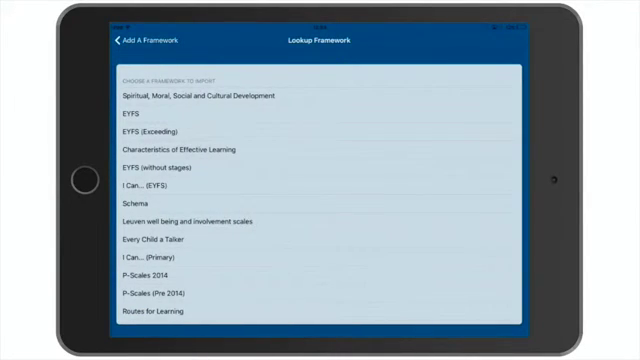
# Import the Schema framework from the Lookup list and return to the device Frameworks list
pyautogui.scroll(-3)
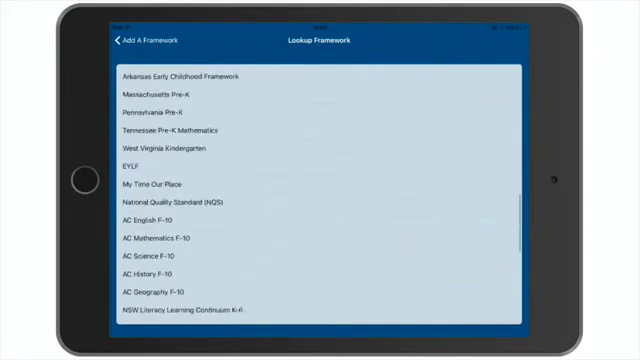
pyautogui.scroll(-3)
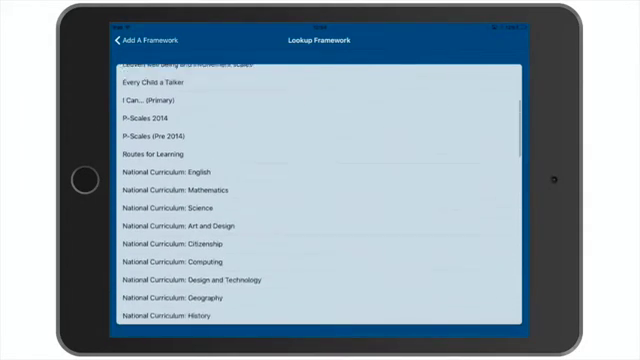
pyautogui.scroll(3)
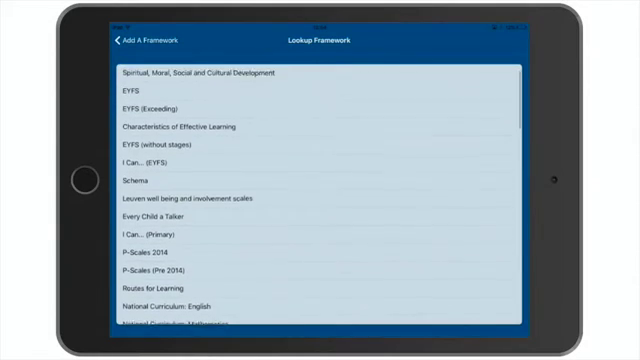
pyautogui.click(137, 183)
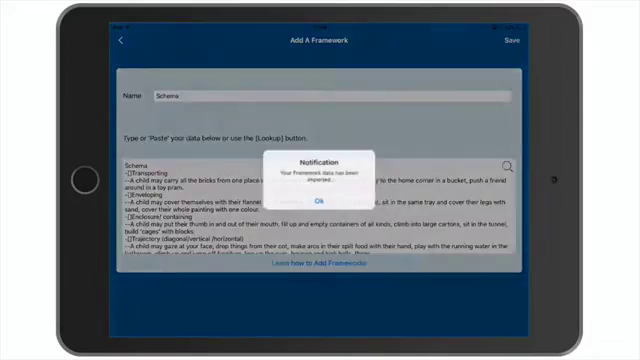
pyautogui.click(319, 202)
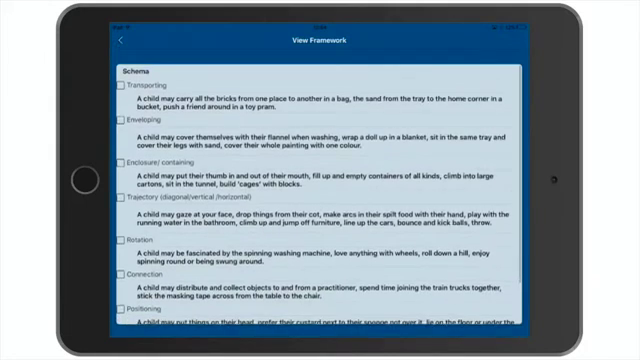
pyautogui.click(120, 43)
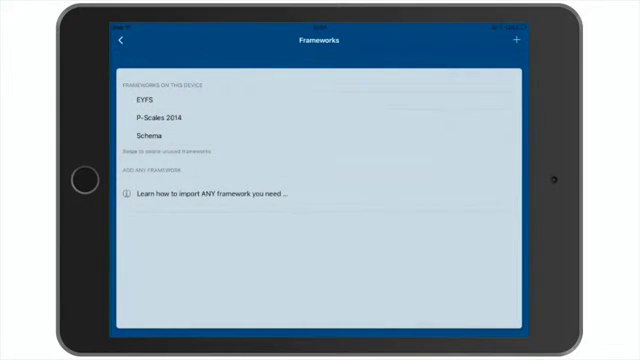
# Open a framework and scroll through its Level 1 and Level 2 statements
pyautogui.click(519, 40)
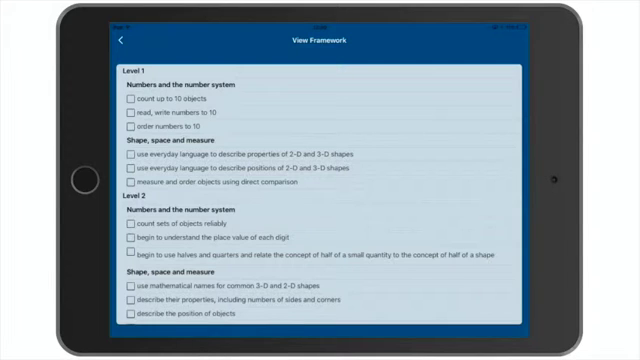
pyautogui.scroll(-3)
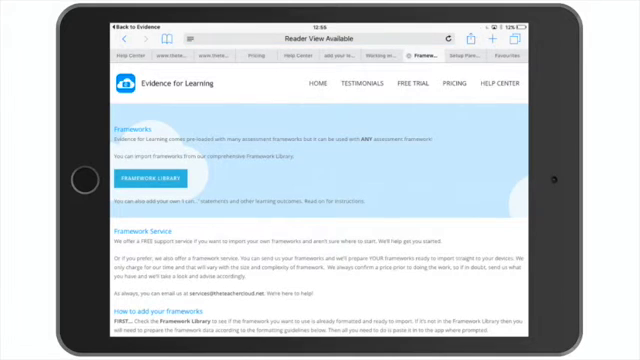
# Scroll the Frameworks help page down to the Formatting Guidelines
pyautogui.scroll(-3)
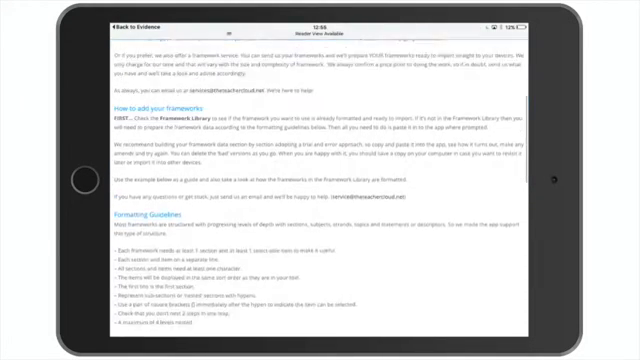
pyautogui.scroll(-3)
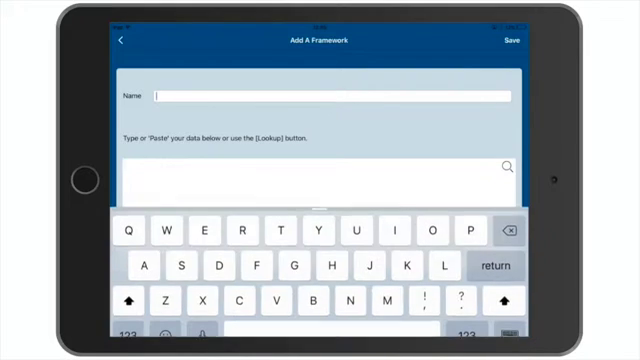
# Name the framework 'Mathematics' and begin the data with a 'Level 1' heading
pyautogui.write('Math')
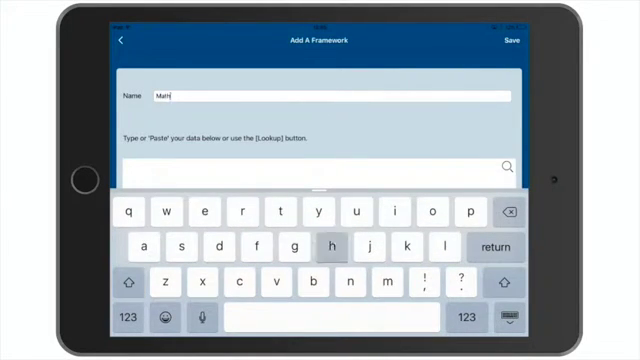
pyautogui.write('ematics')
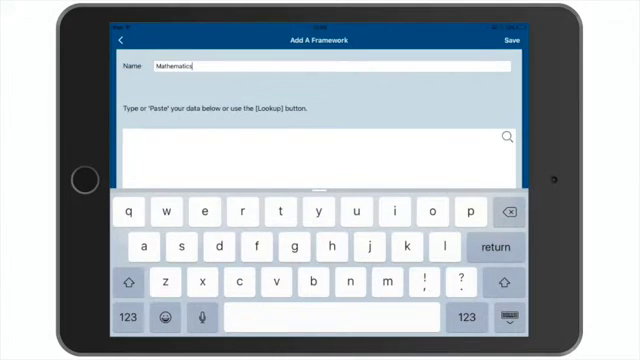
pyautogui.write('Level 1')
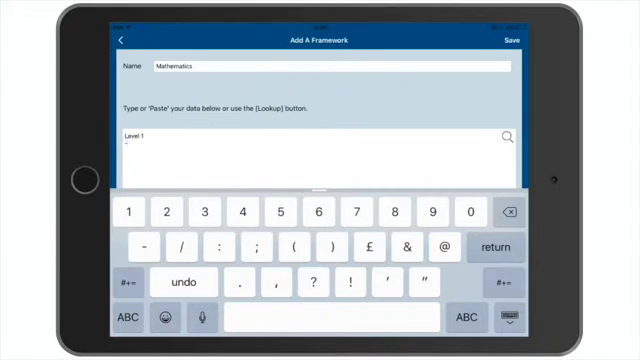
# Type the 'Numbers and the number system' area heading under Level 1
pyautogui.click(117, 313)
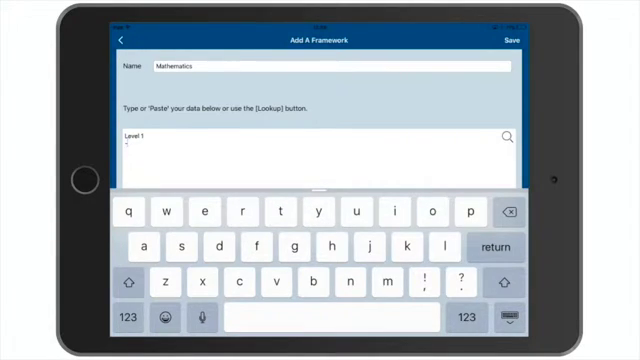
pyautogui.write('Numbers')
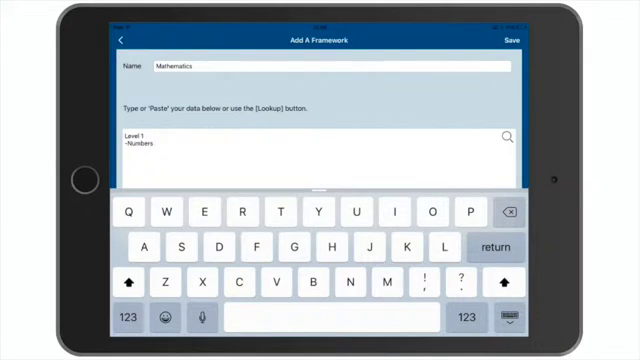
pyautogui.write('and')
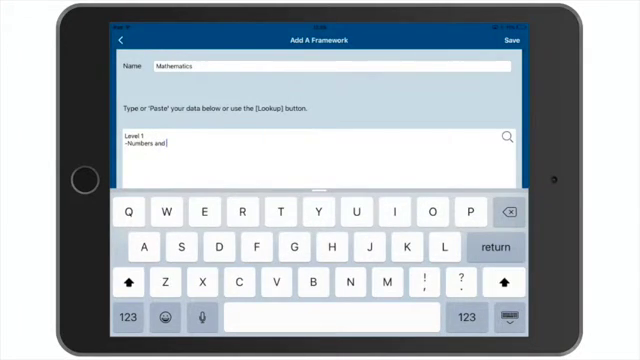
pyautogui.write('the')
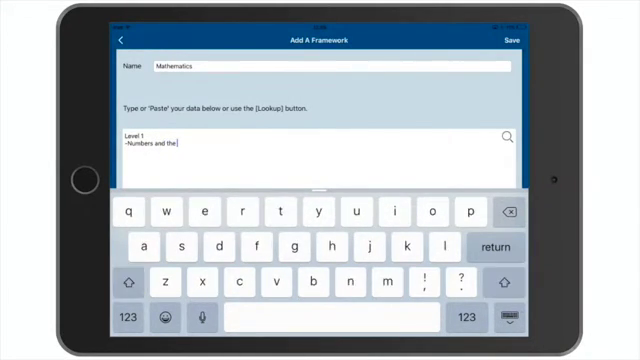
pyautogui.write('number system')
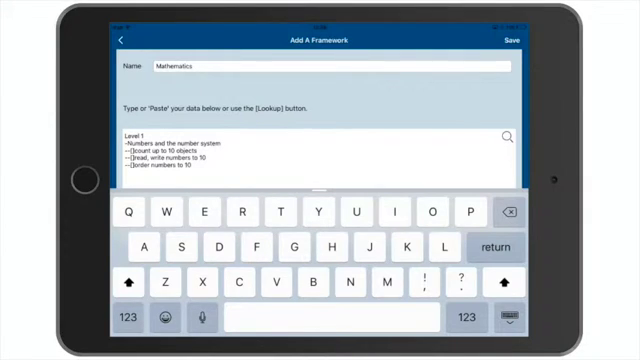
# Add the 'Shape, space and measure' area with three pasted statements, then start Level 2
pyautogui.click(137, 317)
pyautogui.write('-Shape,space and')
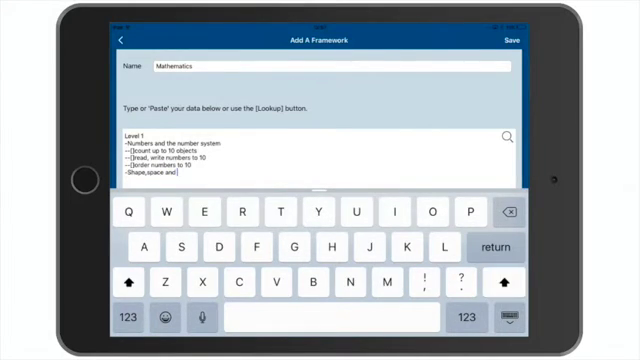
pyautogui.write('measure')
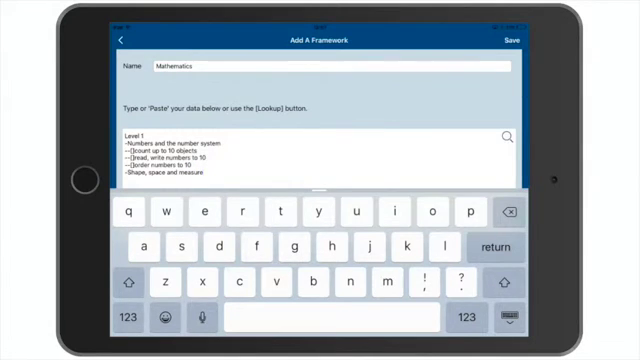
pyautogui.click(129, 281)
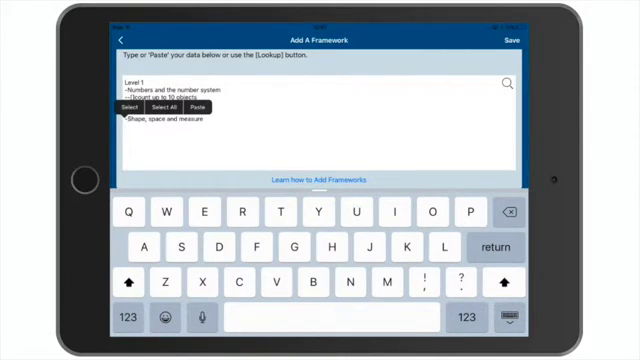
pyautogui.click(198, 108)
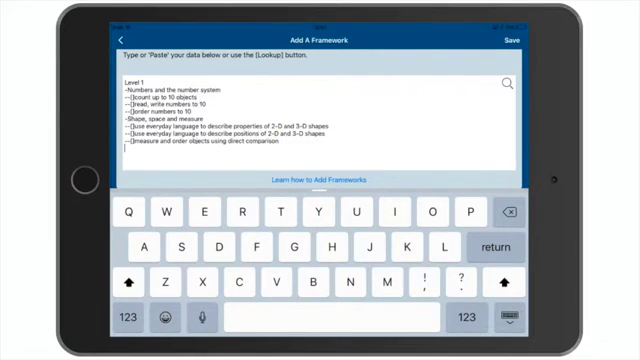
pyautogui.write('Level 2')
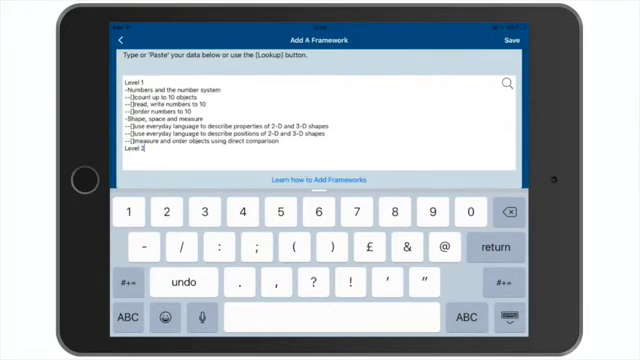
# Under Level 2, add the number area and a 'Shape, space and measure' heading, pasting statements
pyautogui.click(149, 312)
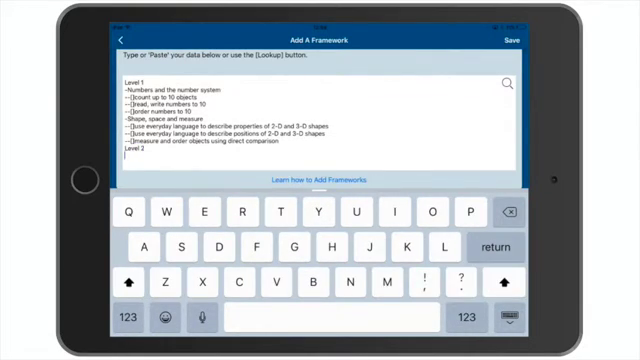
pyautogui.click(128, 320)
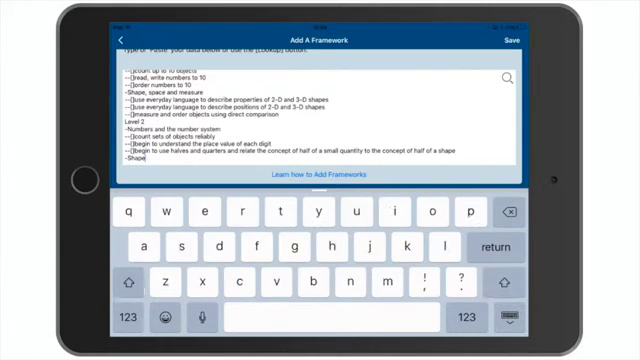
pyautogui.write(', space and Me')
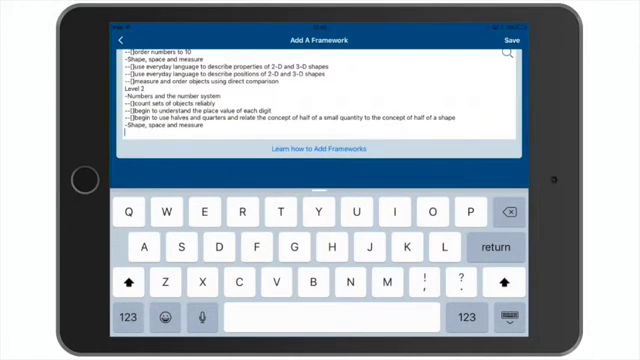
pyautogui.click(130, 118)
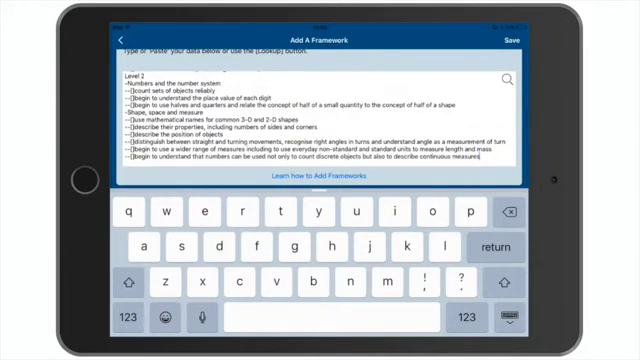
# Scroll through the data box to review the completed Level 1 and Level 2 text
pyautogui.scroll(-3)
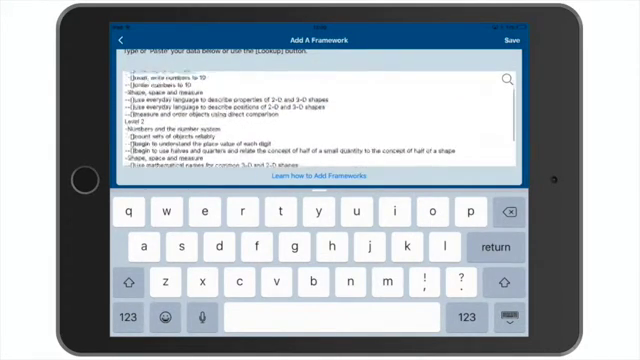
pyautogui.scroll(-3)
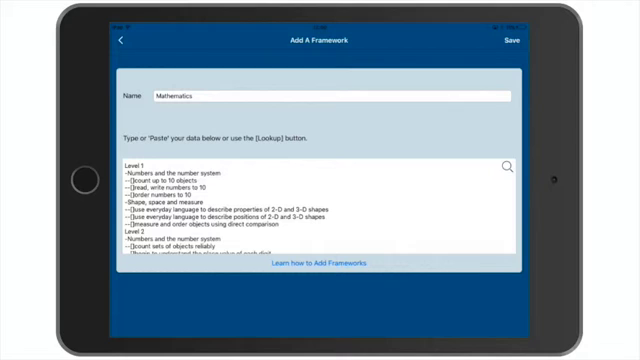
# Save Mathematics, dismiss the import notice, and view its tickable Level 1 and 2 statements
pyautogui.click(507, 42)
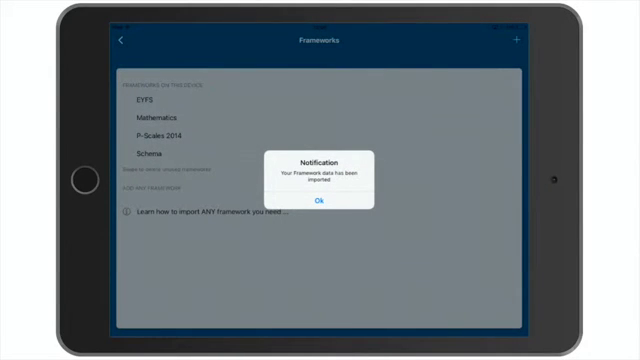
pyautogui.click(319, 203)
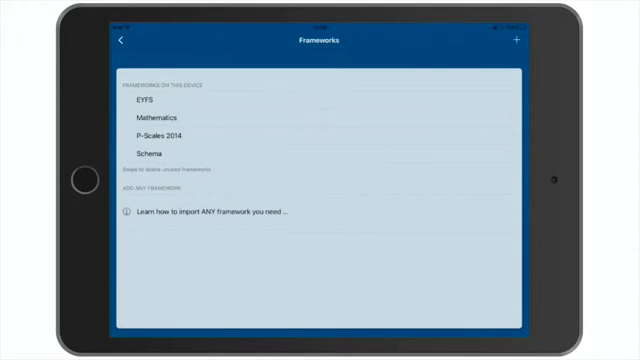
pyautogui.click(166, 118)
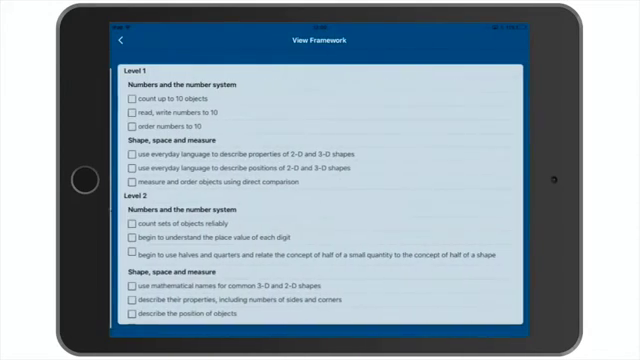
pyautogui.scroll(-3)
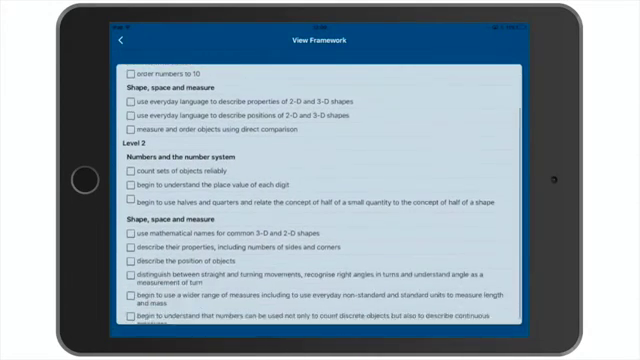